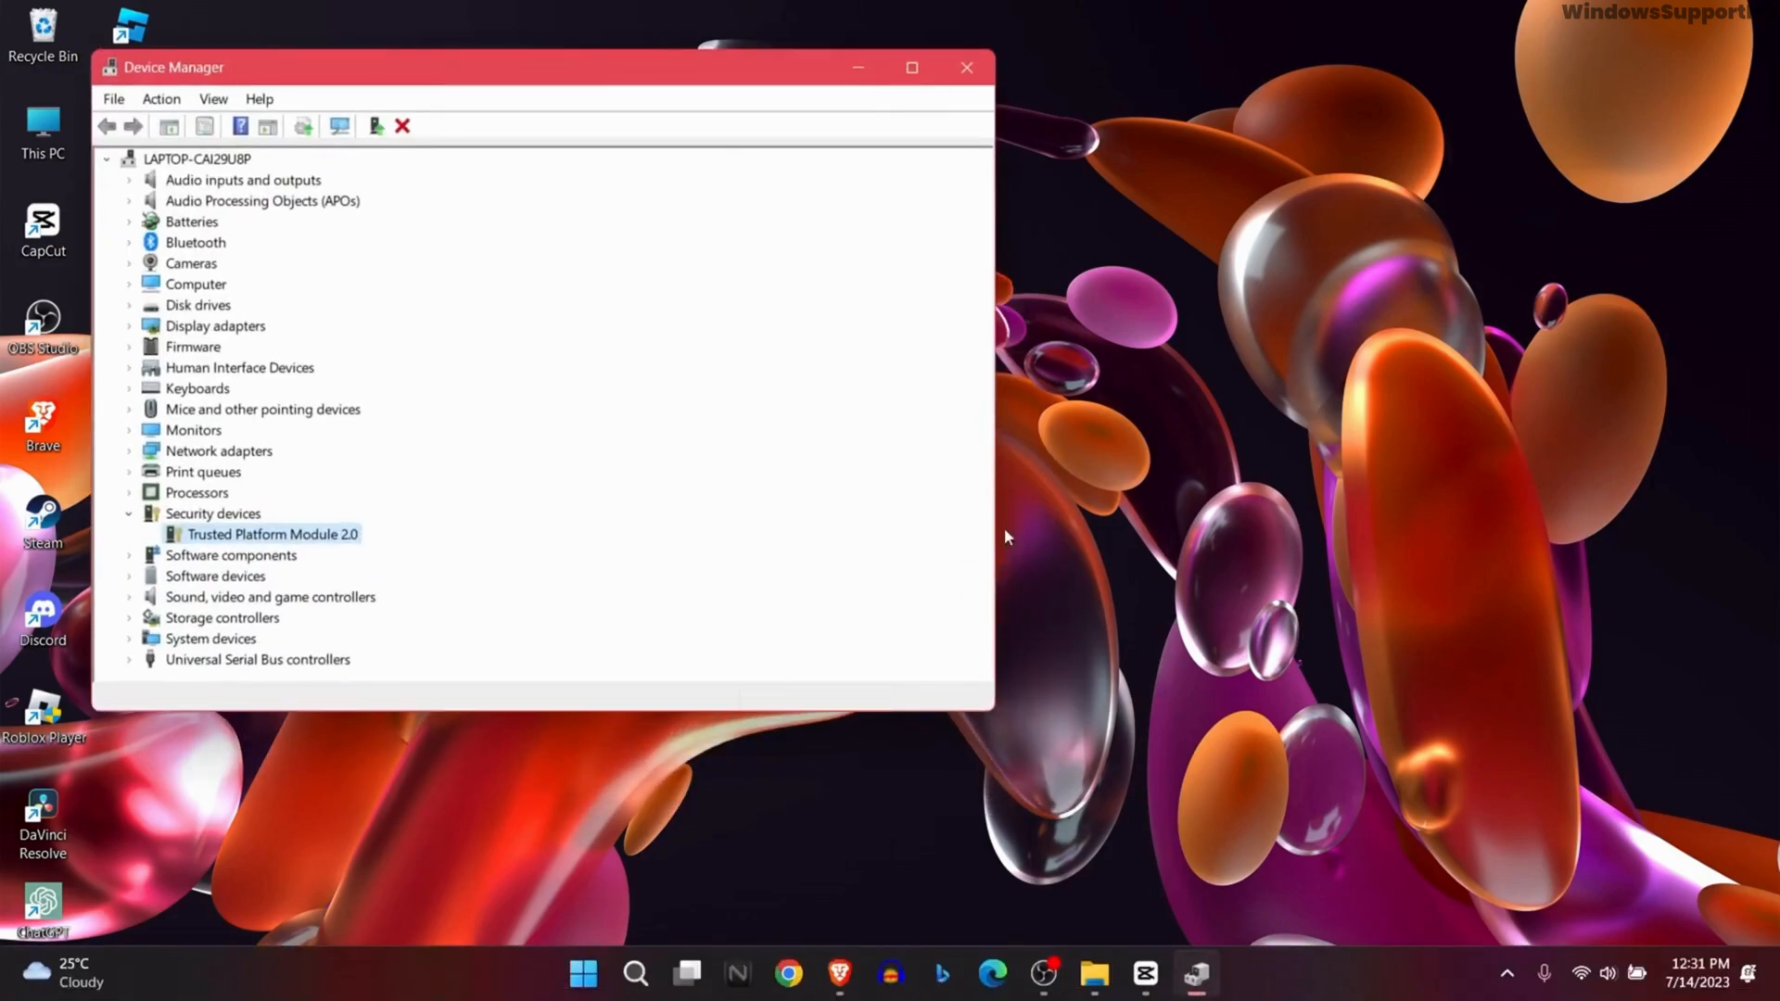
# Step: Maximize Device Manager and expand Security devices to reveal Trusted Platform Module 2.0
pyautogui.click(910, 66)
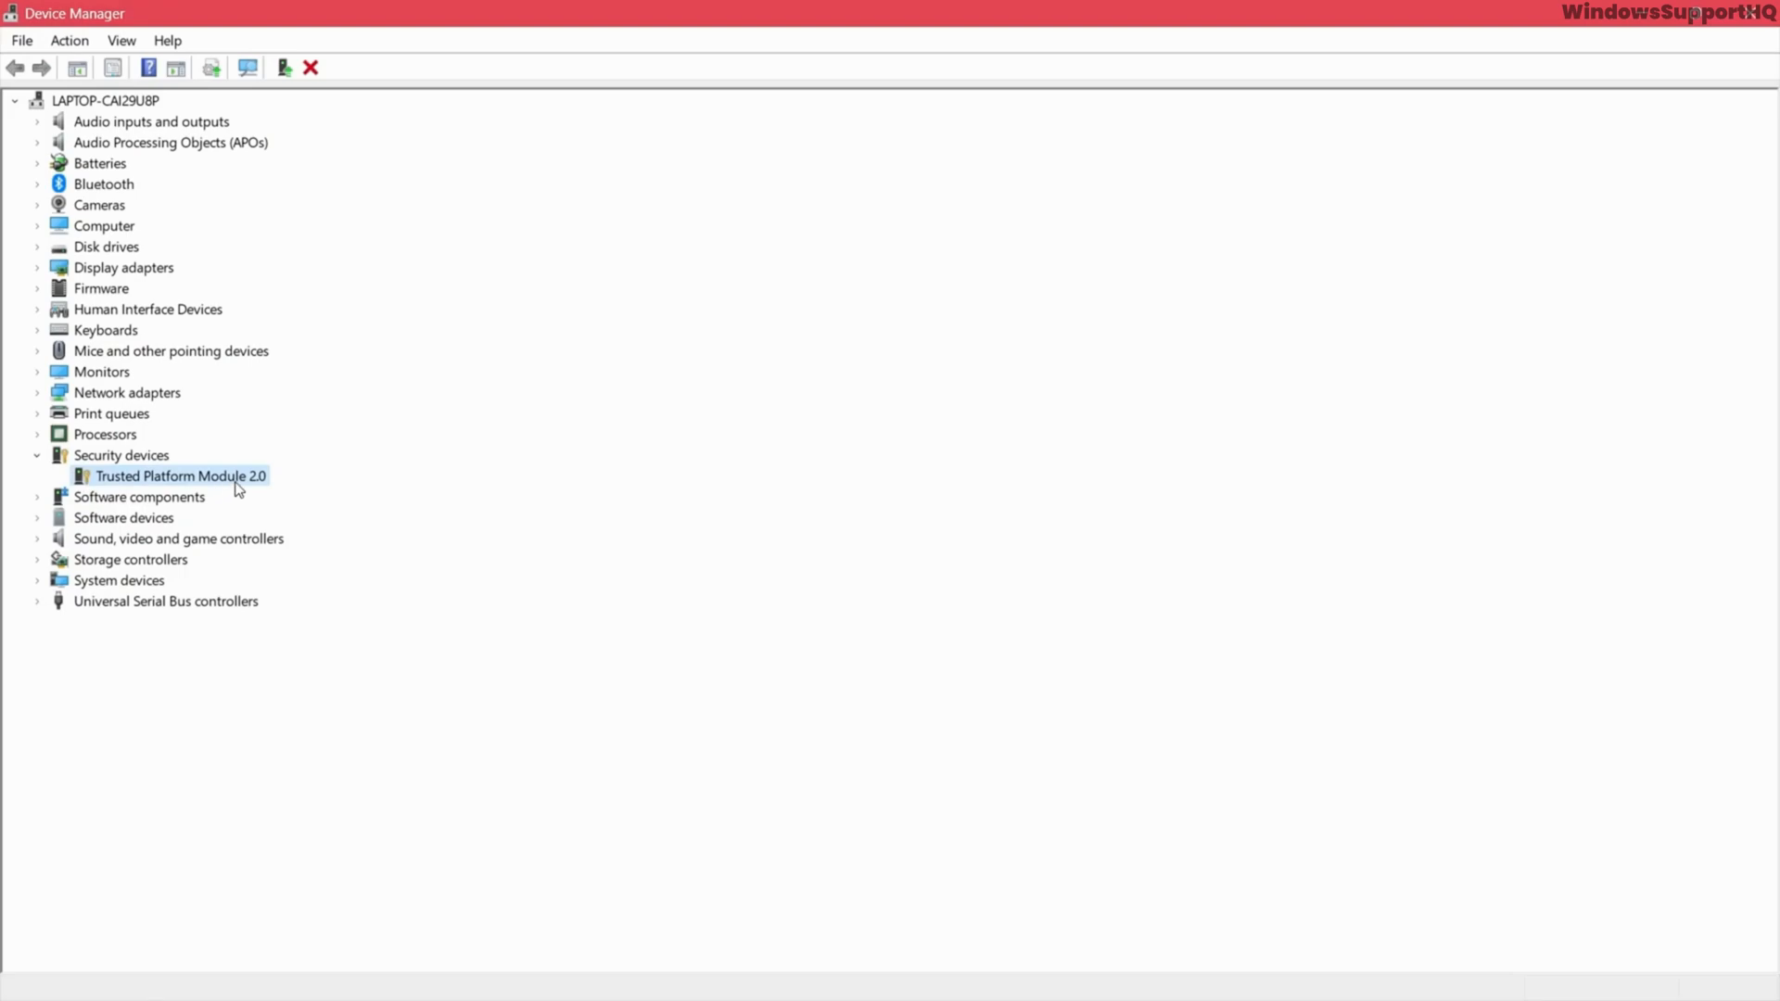
pyautogui.moveTo(768, 633)
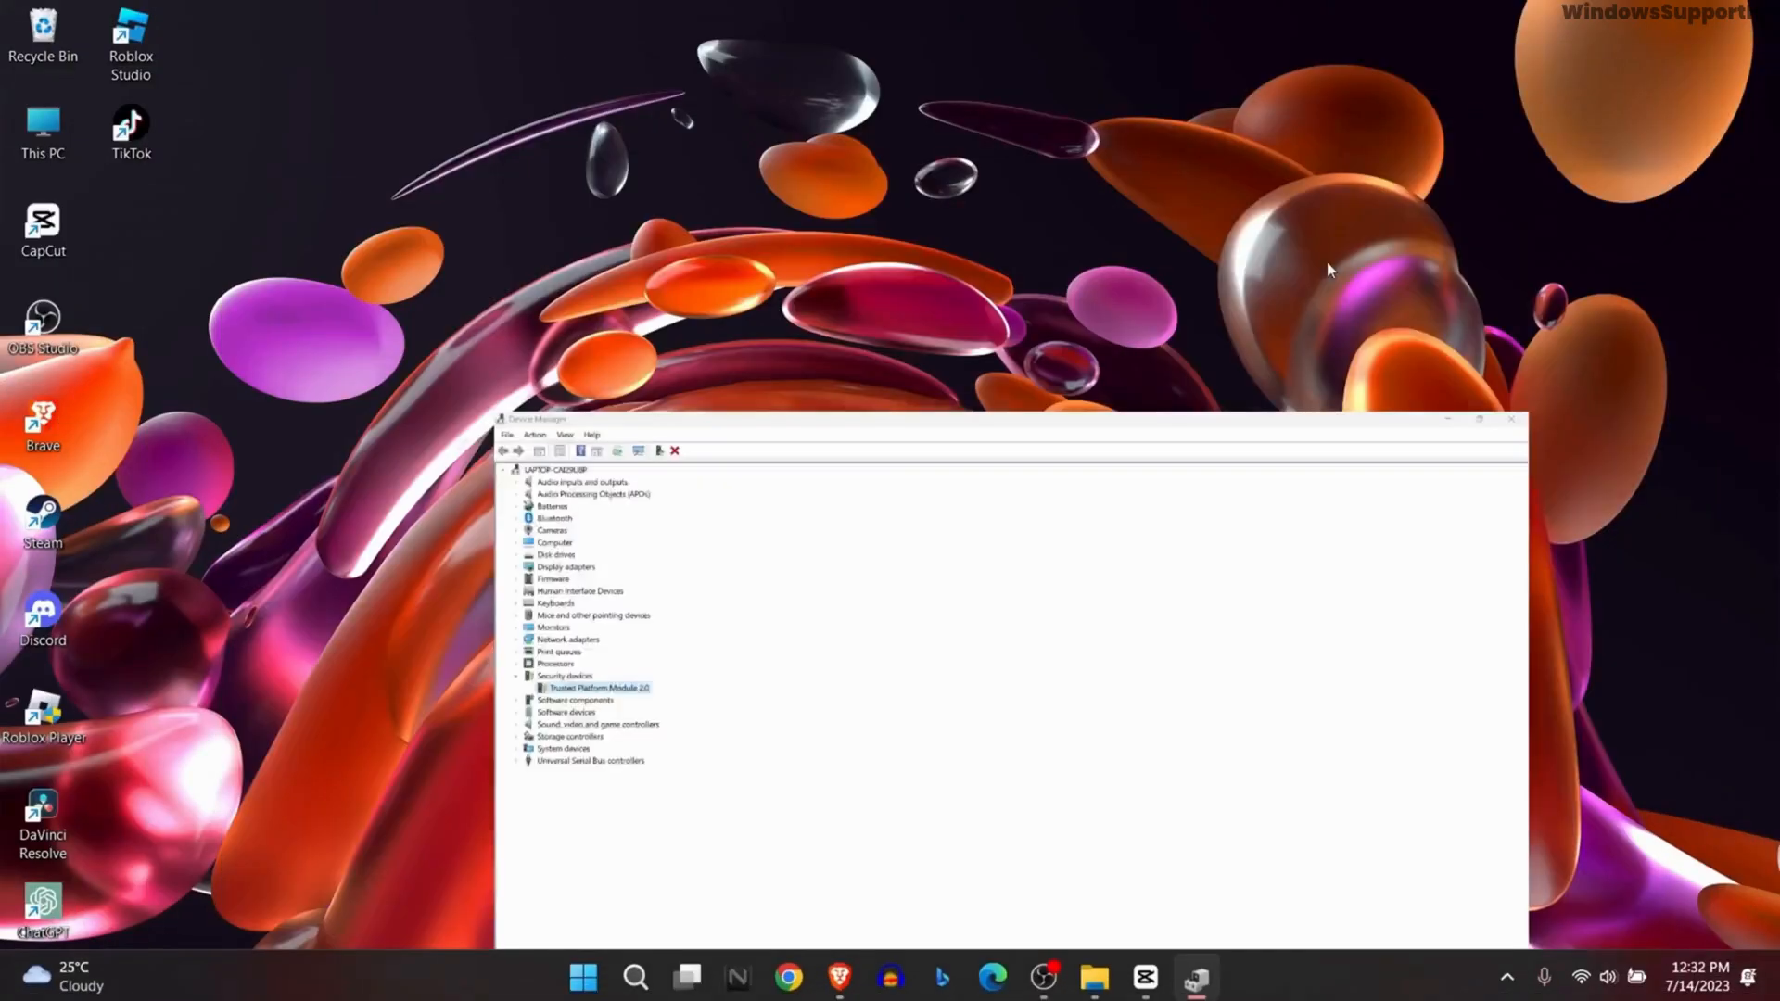
pyautogui.click(1512, 420)
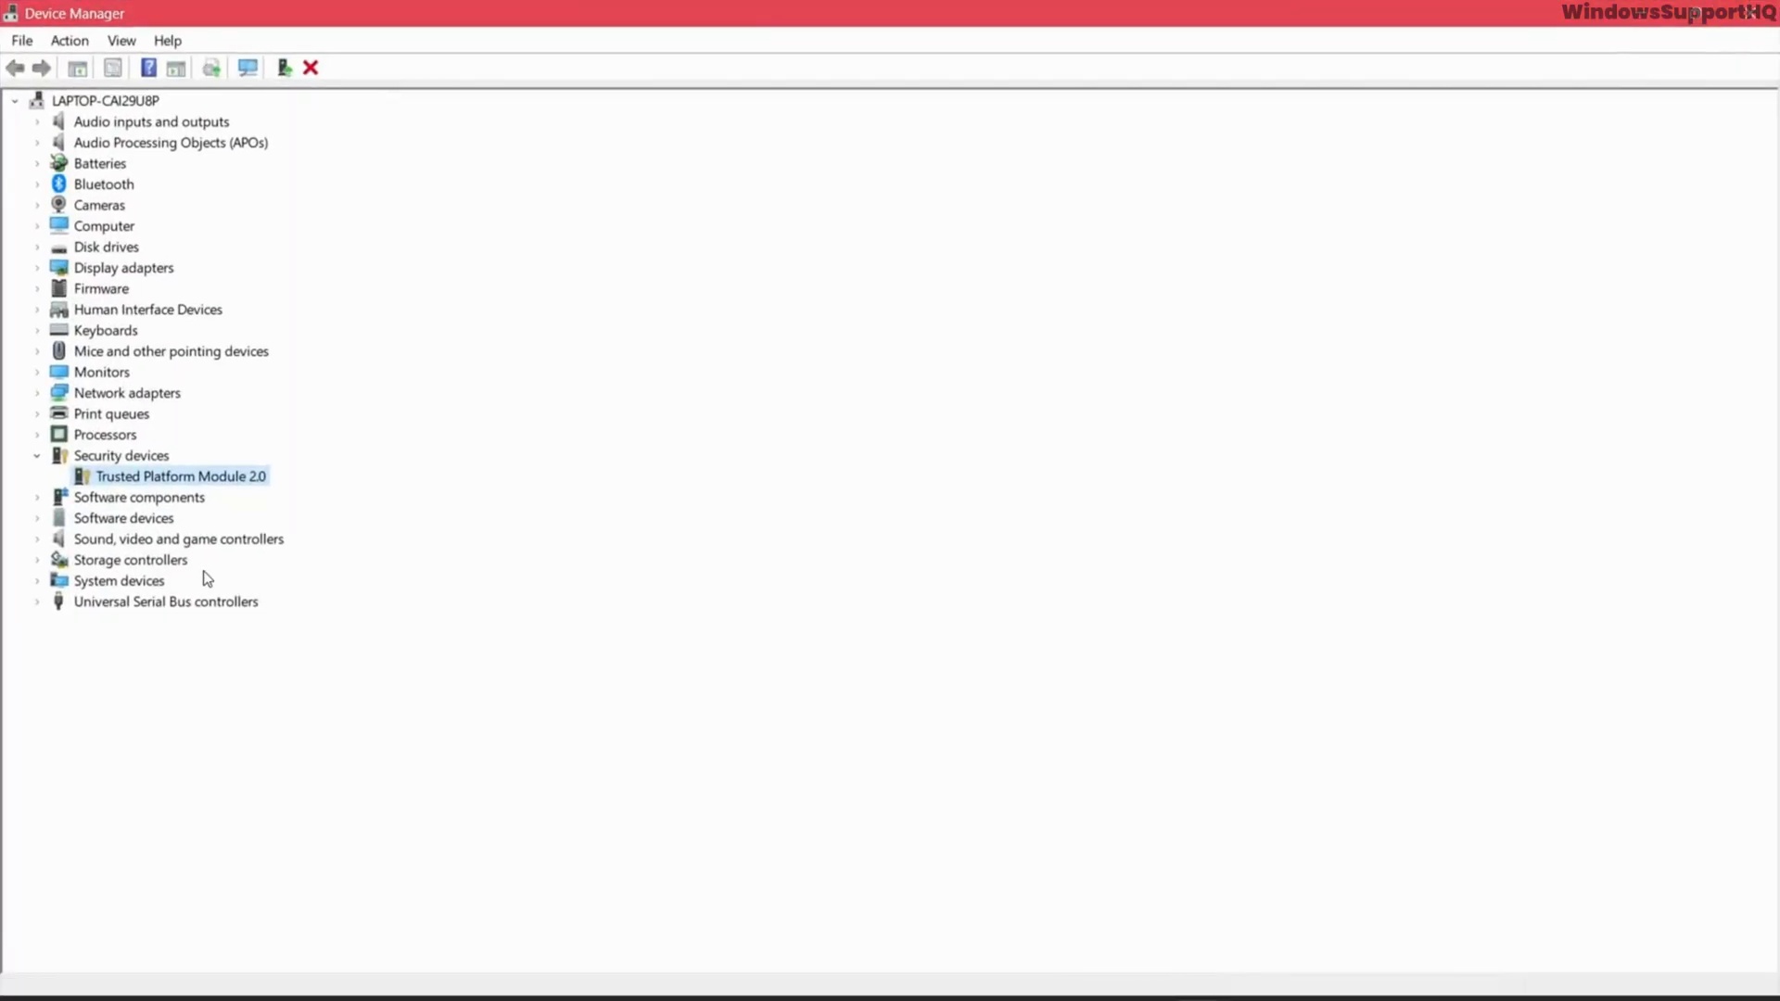
# Step: Update the TPM 2.0 driver via automatic search, then check Windows Update for newer drivers
pyautogui.rightClick(180, 477)
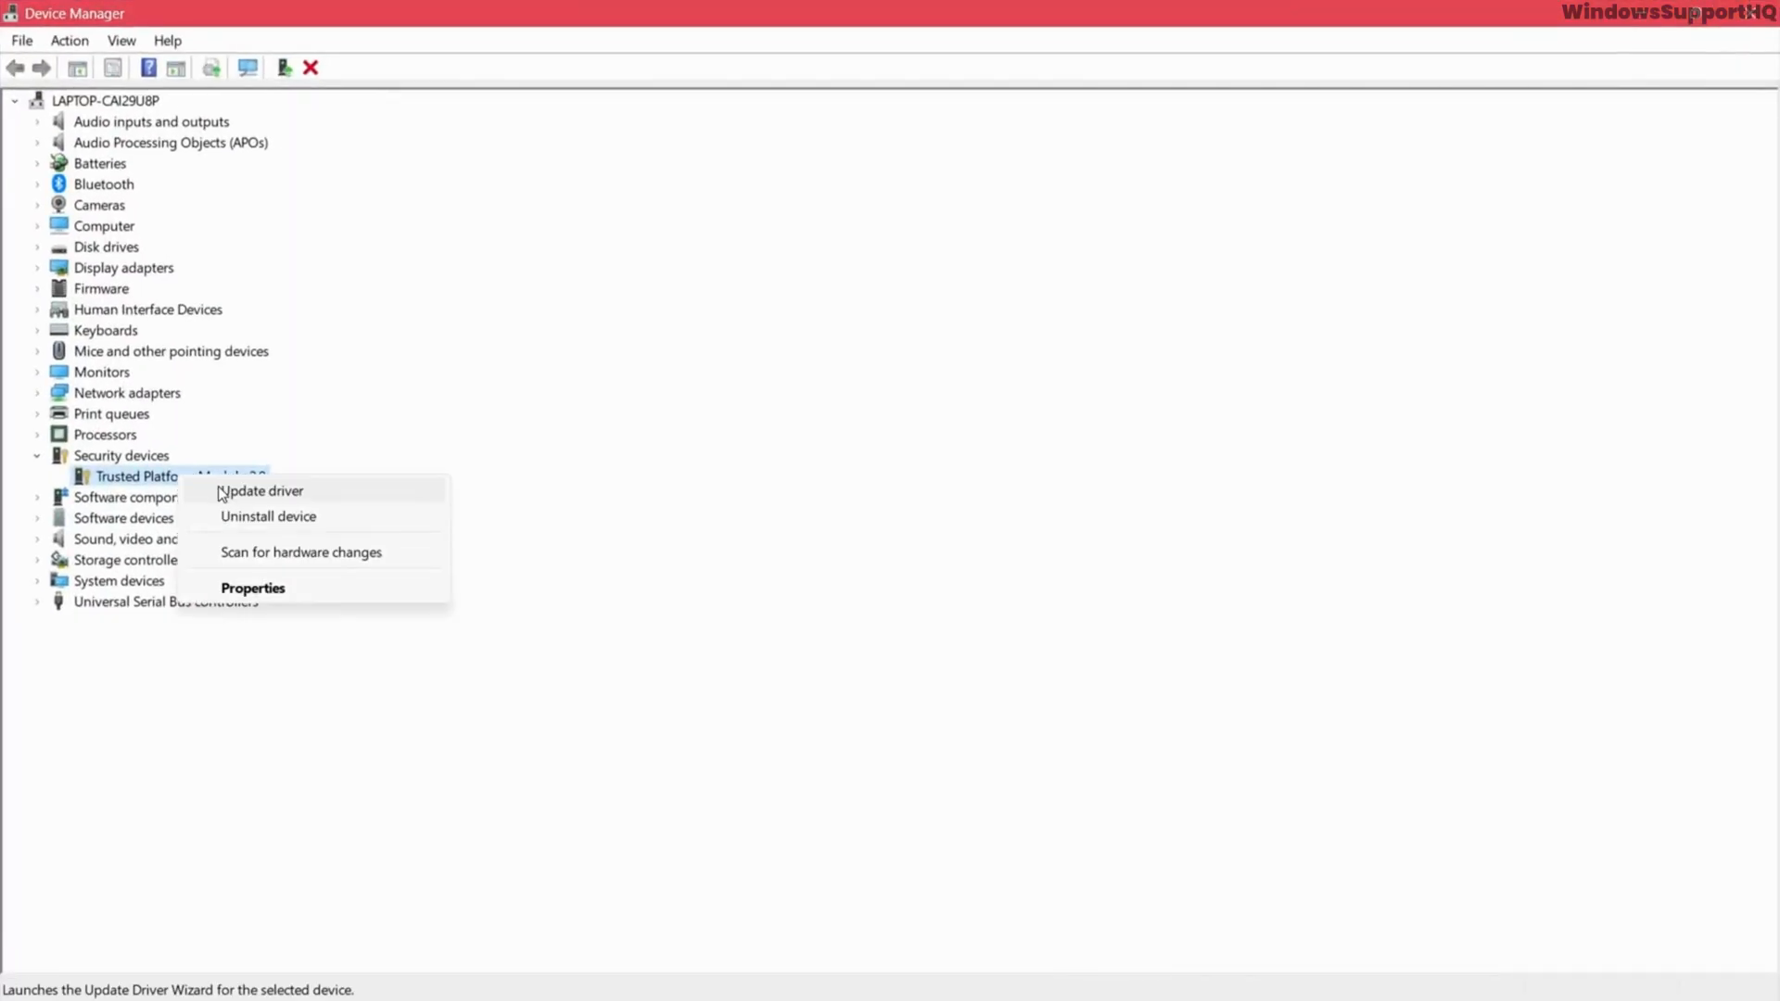
pyautogui.click(260, 490)
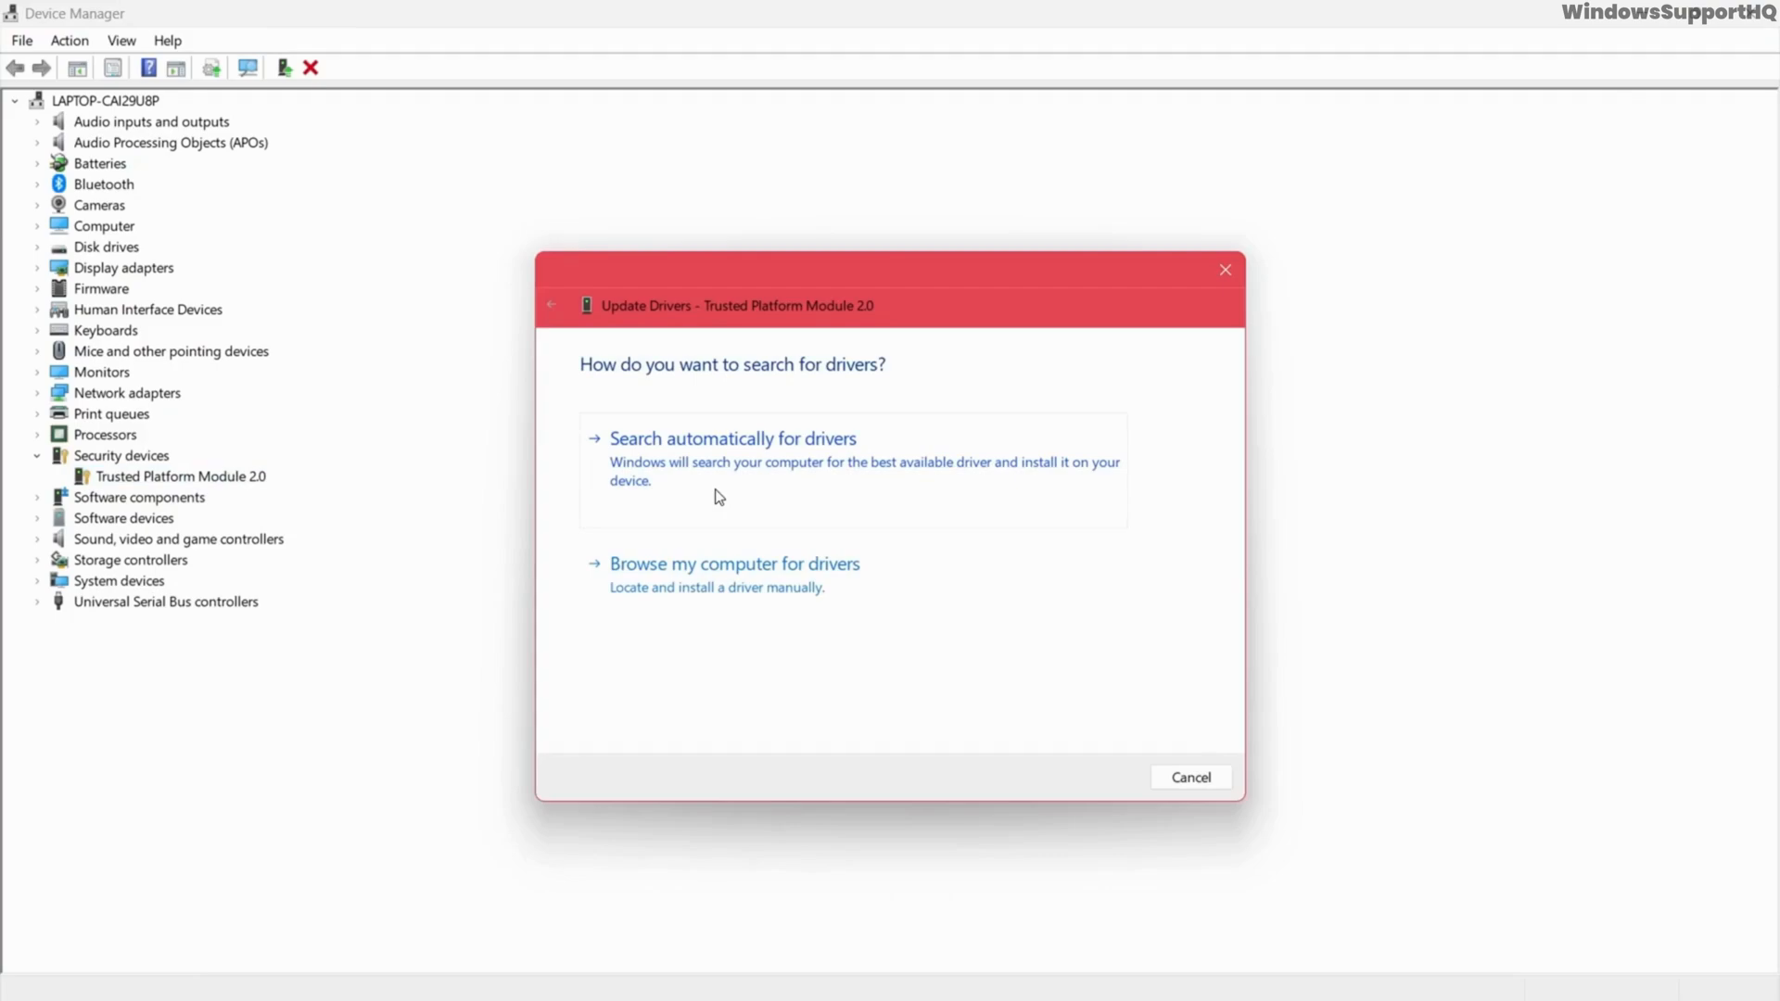
pyautogui.click(732, 438)
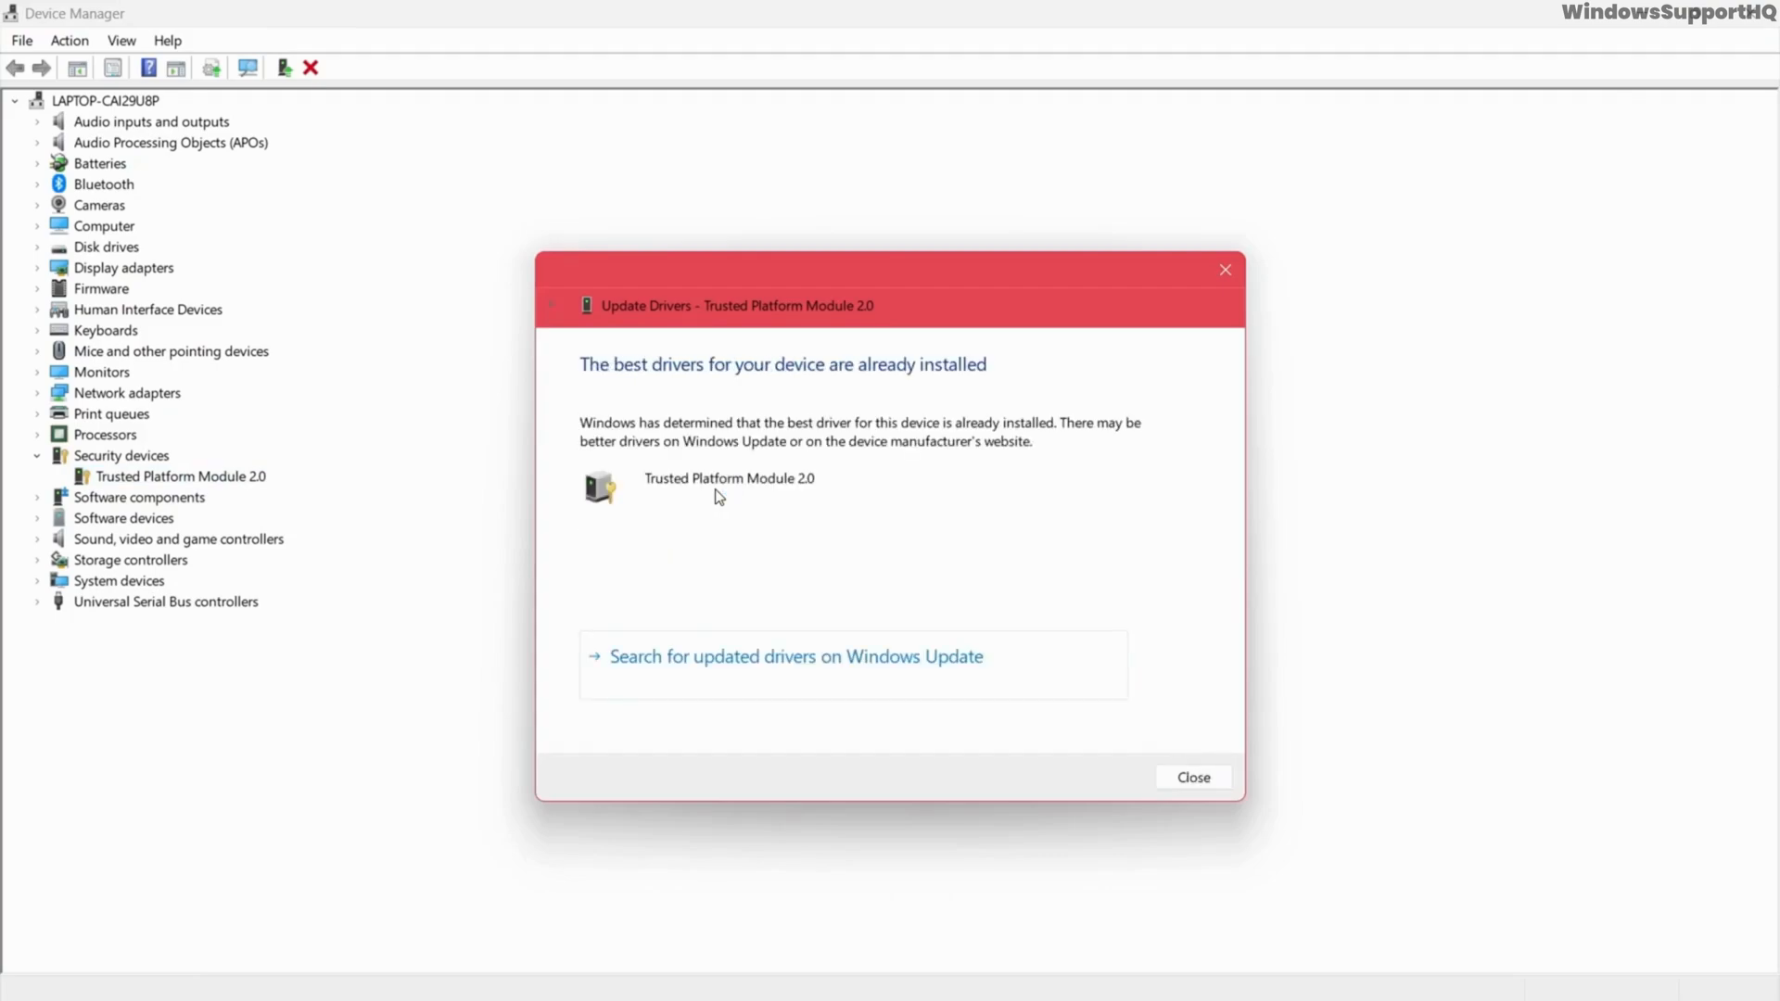
pyautogui.moveTo(714, 625)
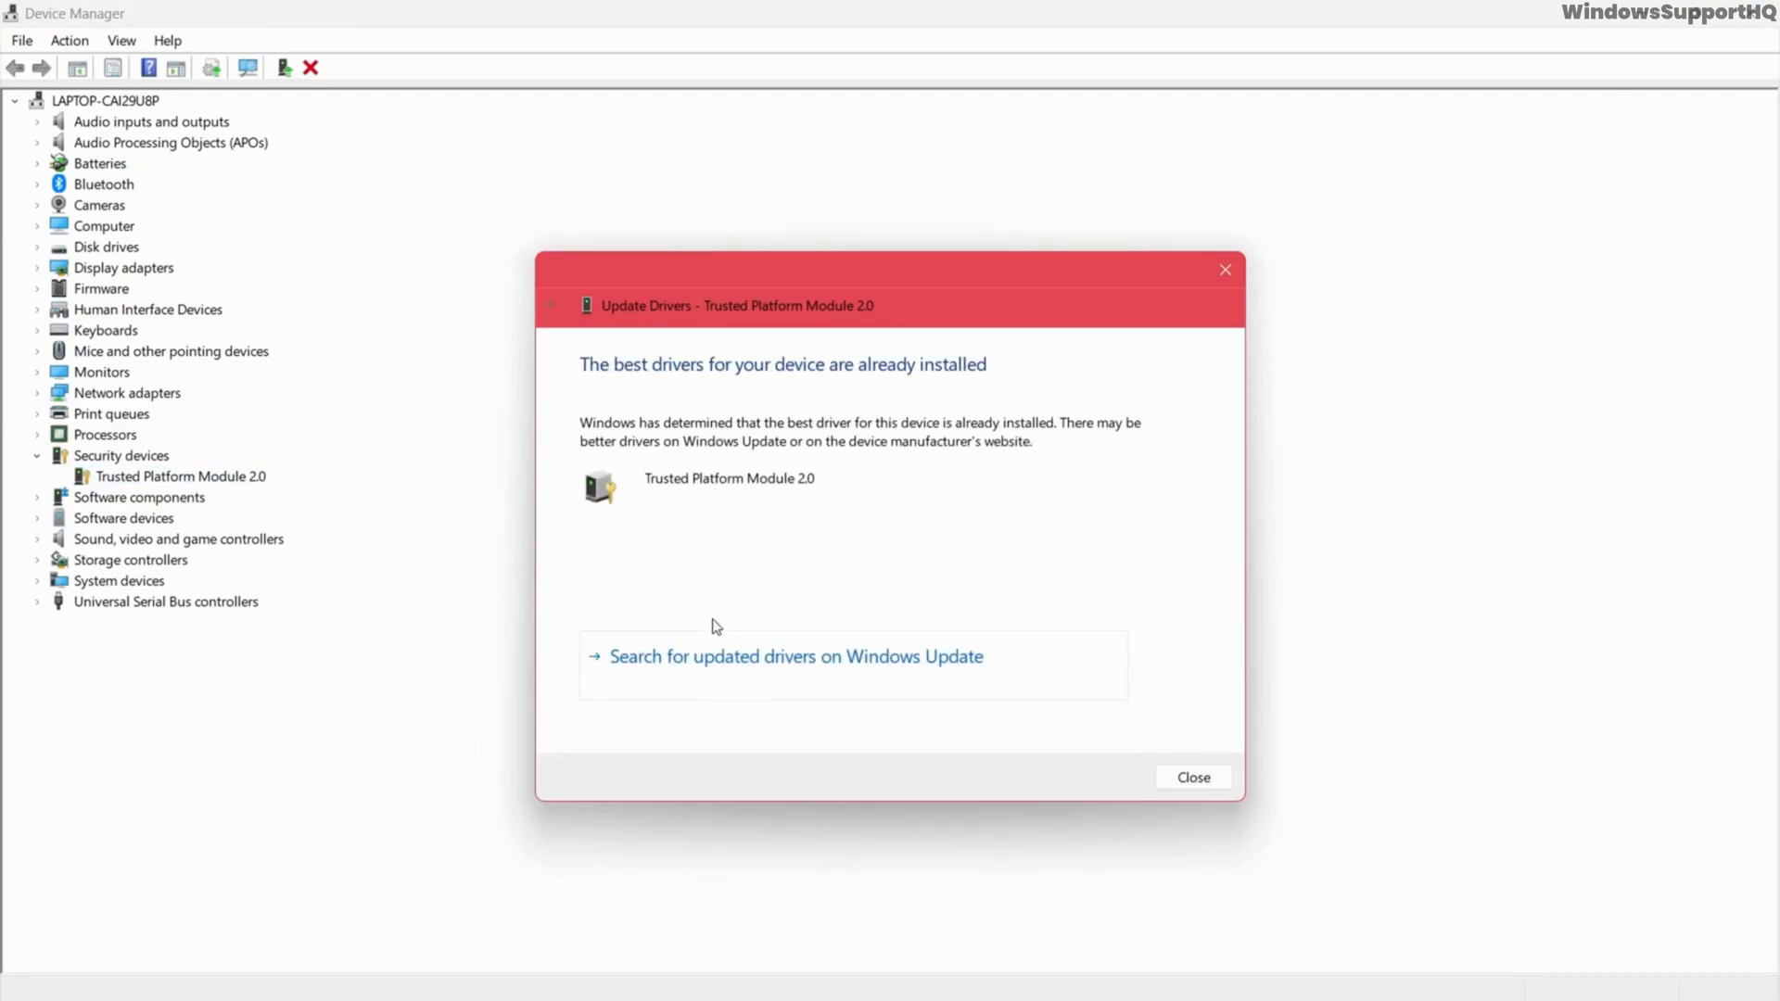
pyautogui.click(796, 656)
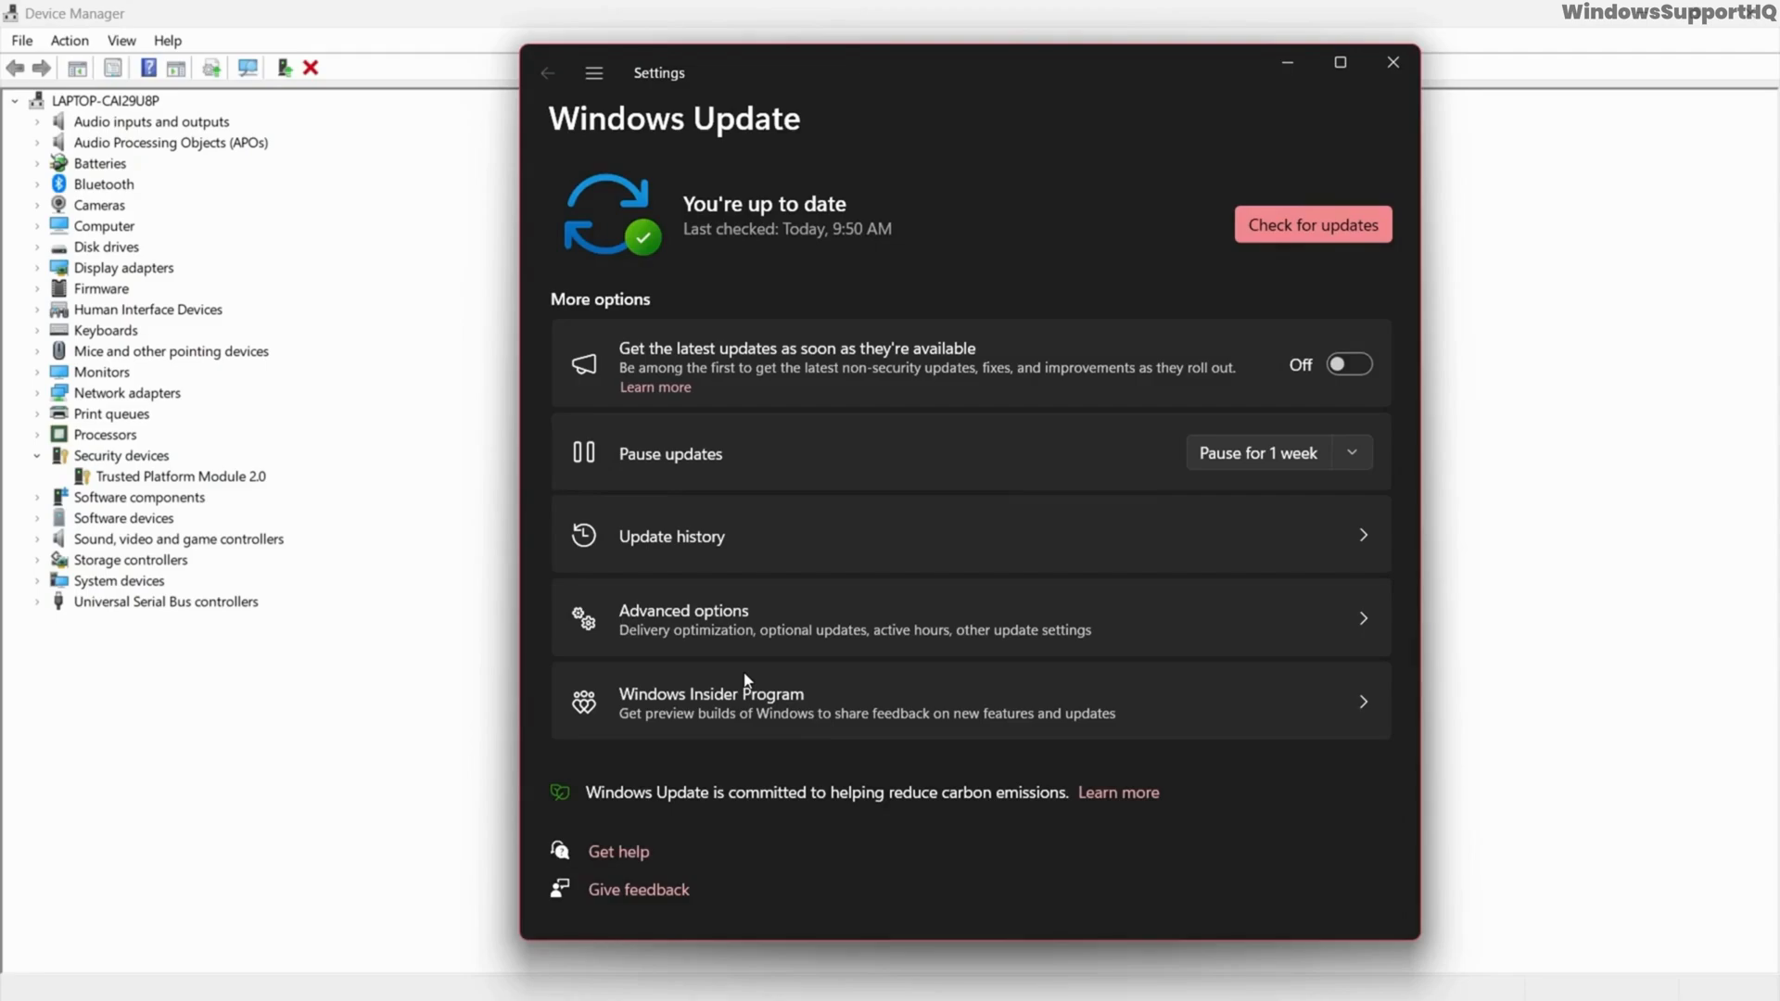
# Step: Close Windows Update settings and return to Trusted Platform Module 2.0's options in Device Manager
pyautogui.click(1393, 63)
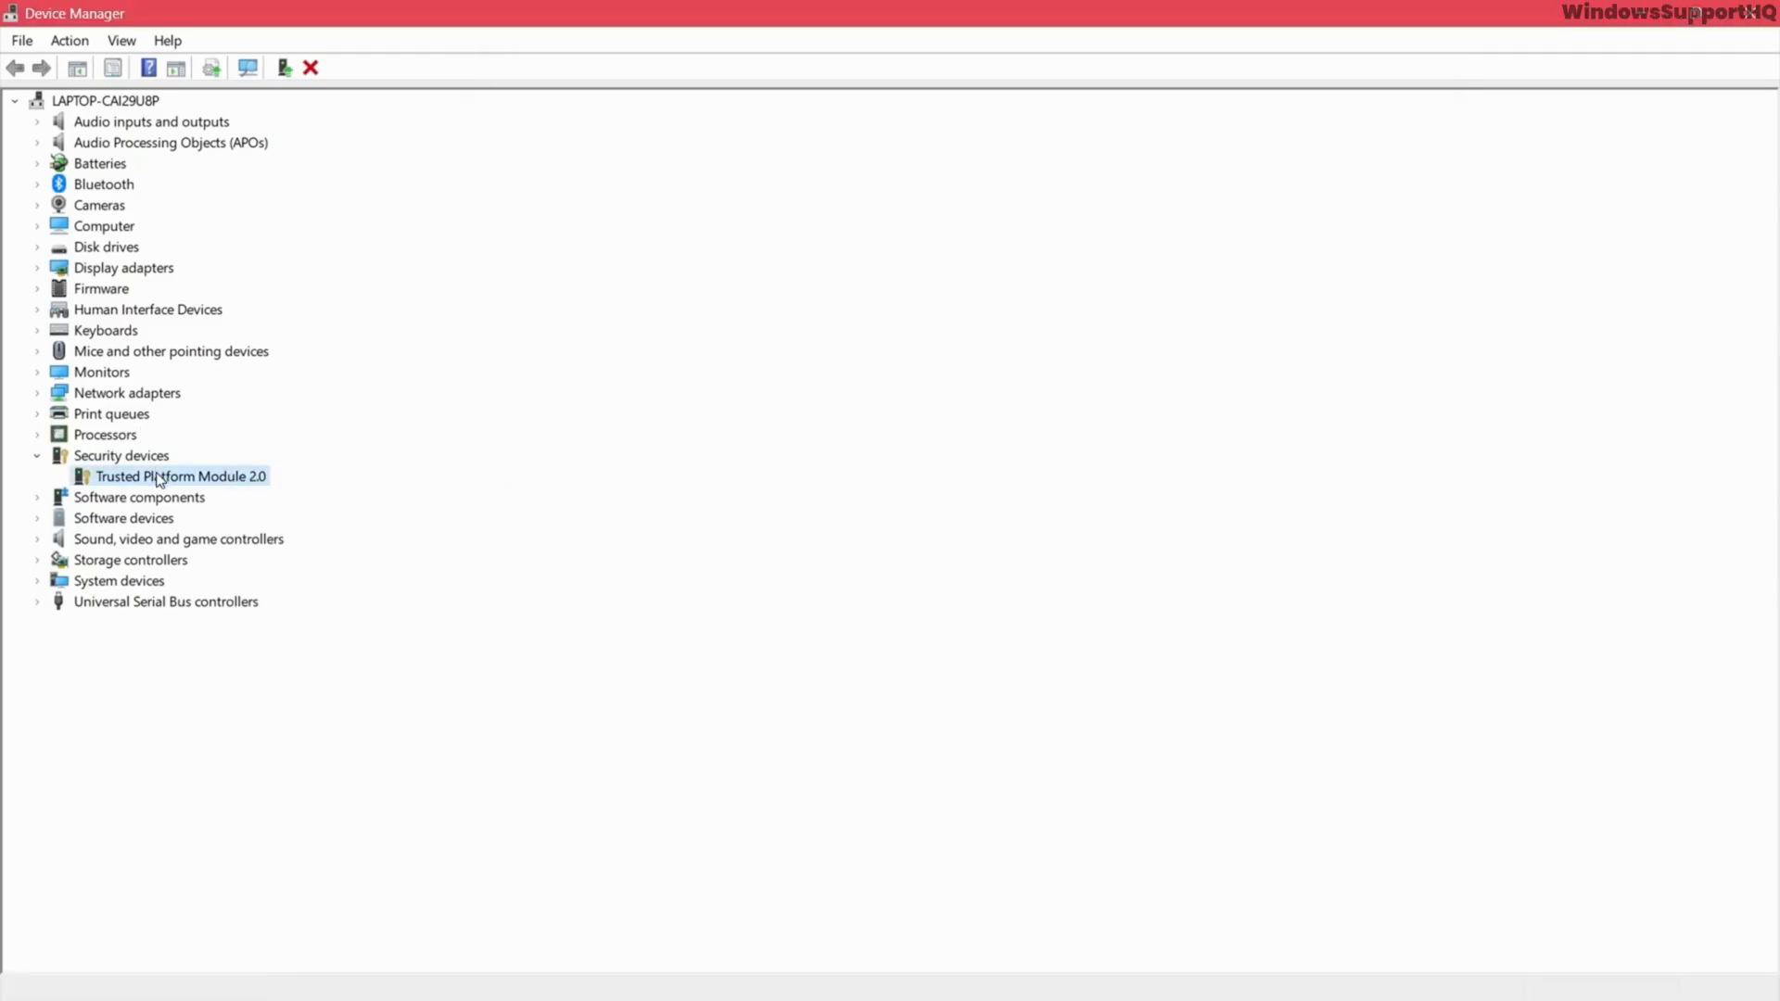
pyautogui.moveTo(122, 31)
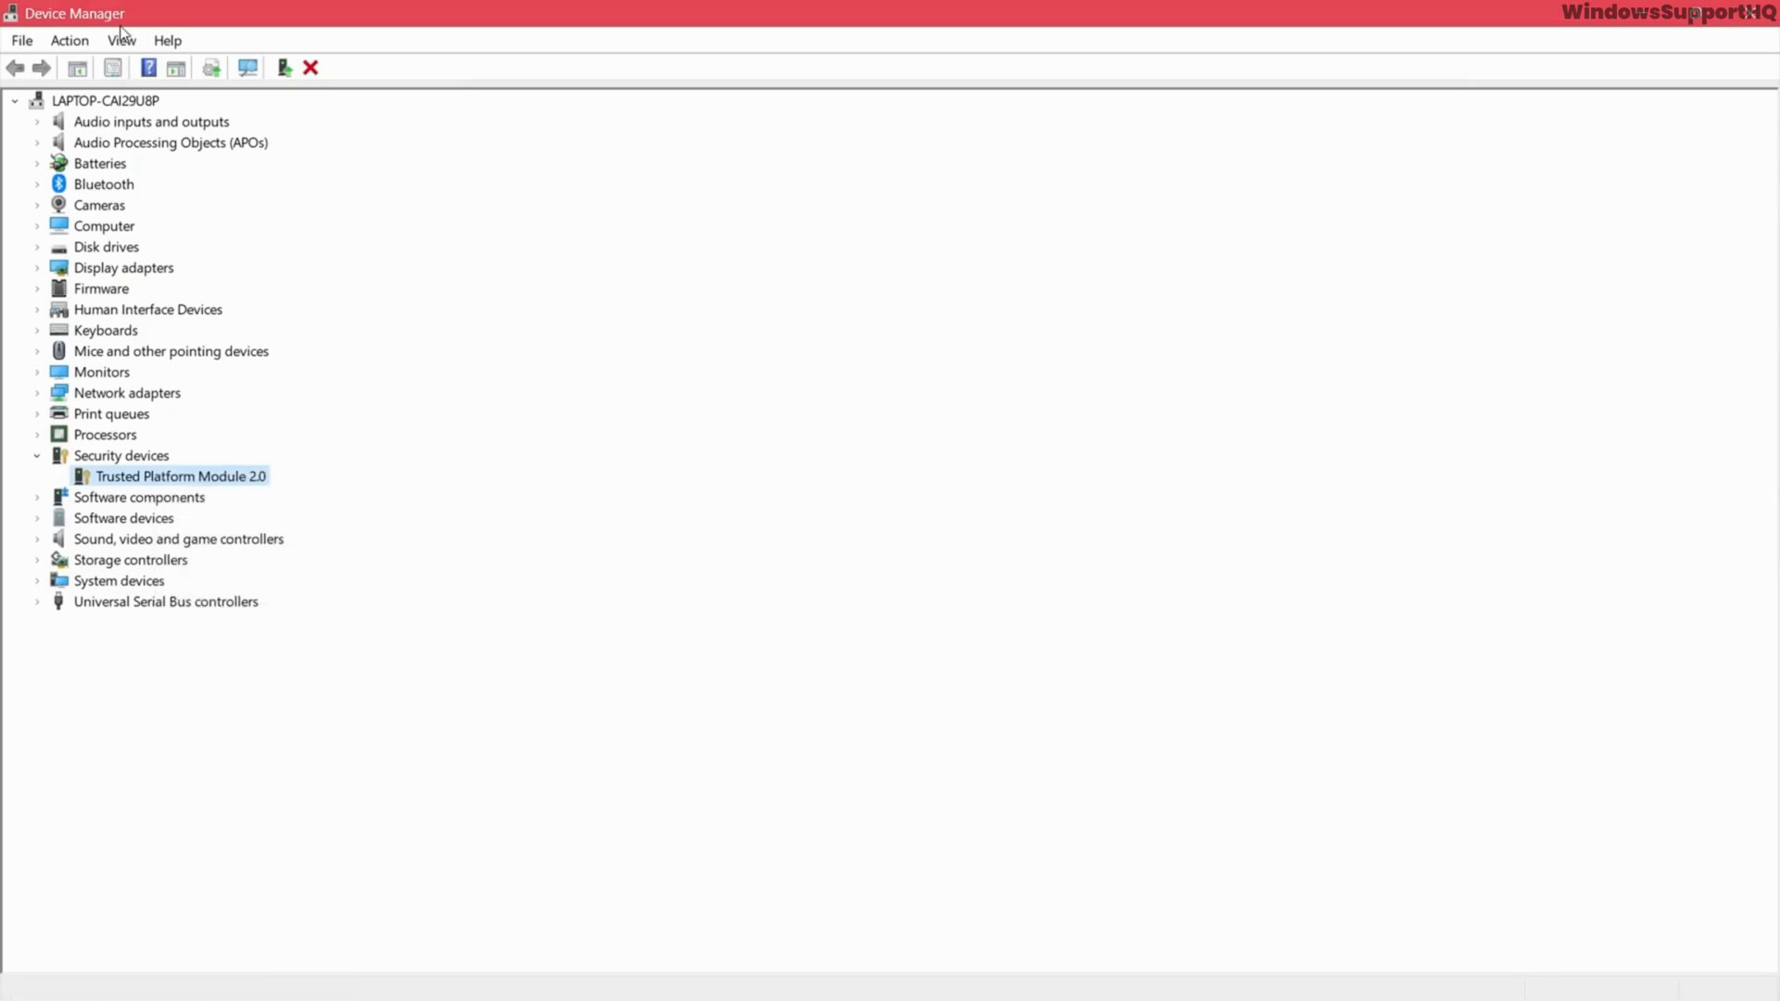
pyautogui.click(68, 39)
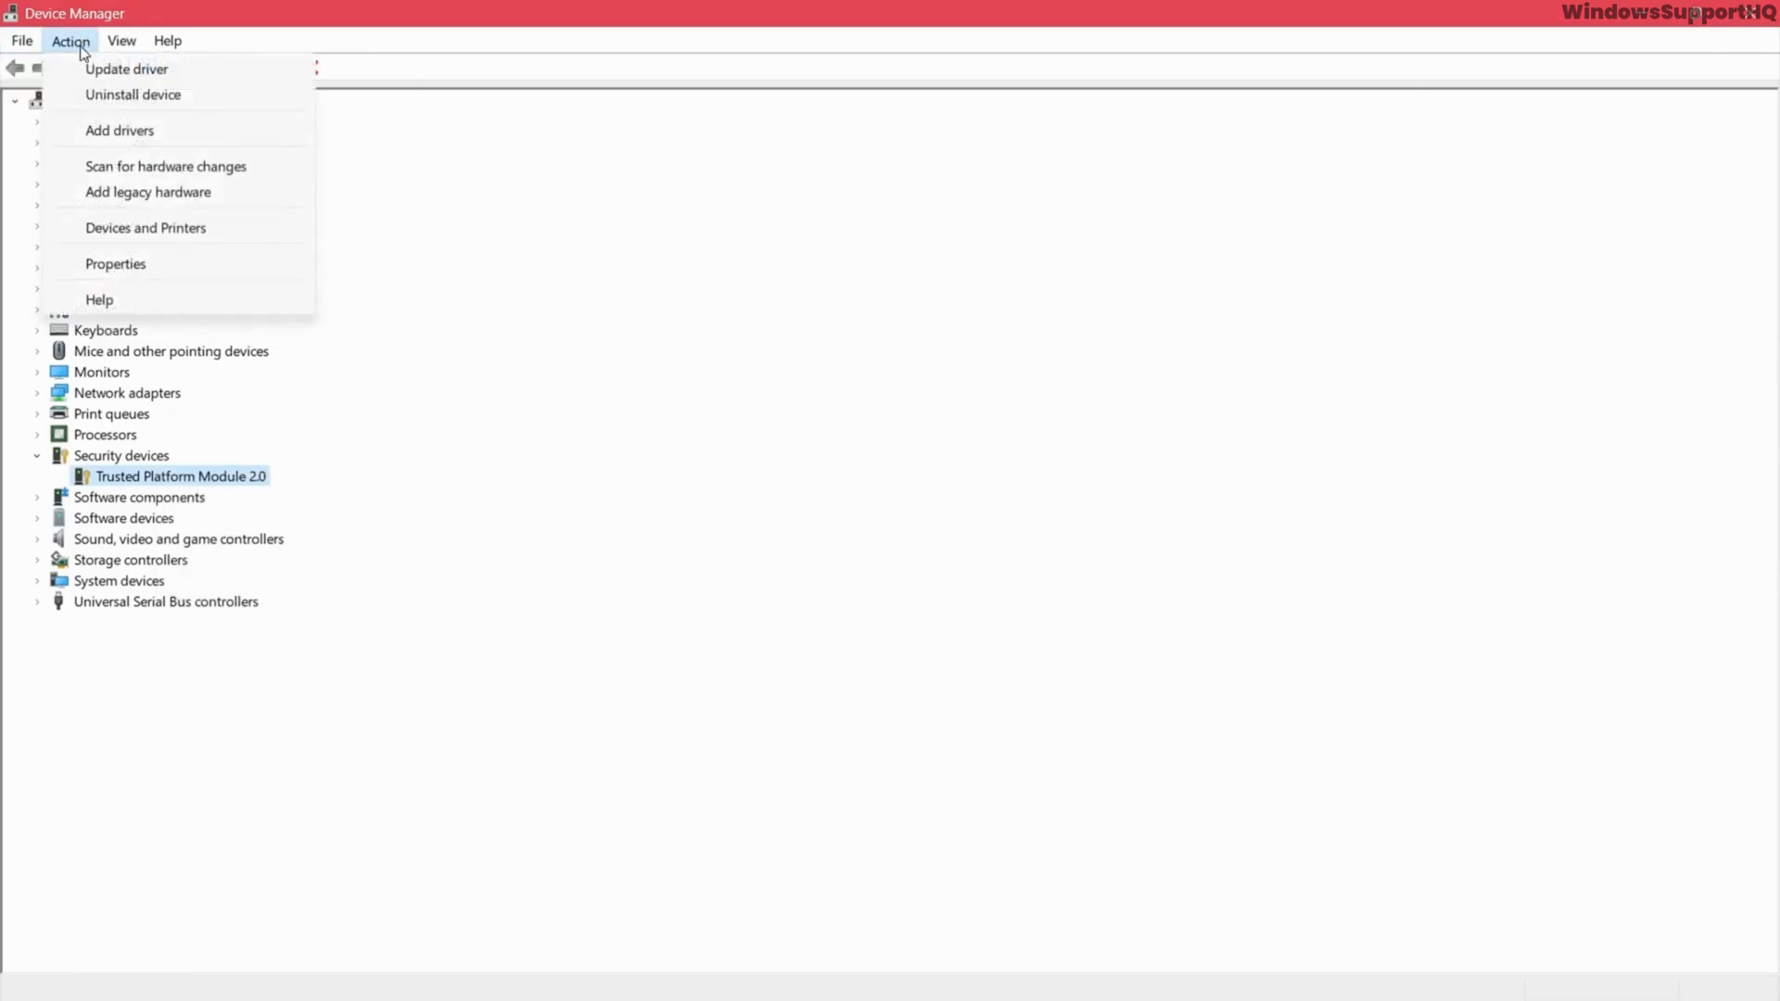
pyautogui.rightClick(182, 477)
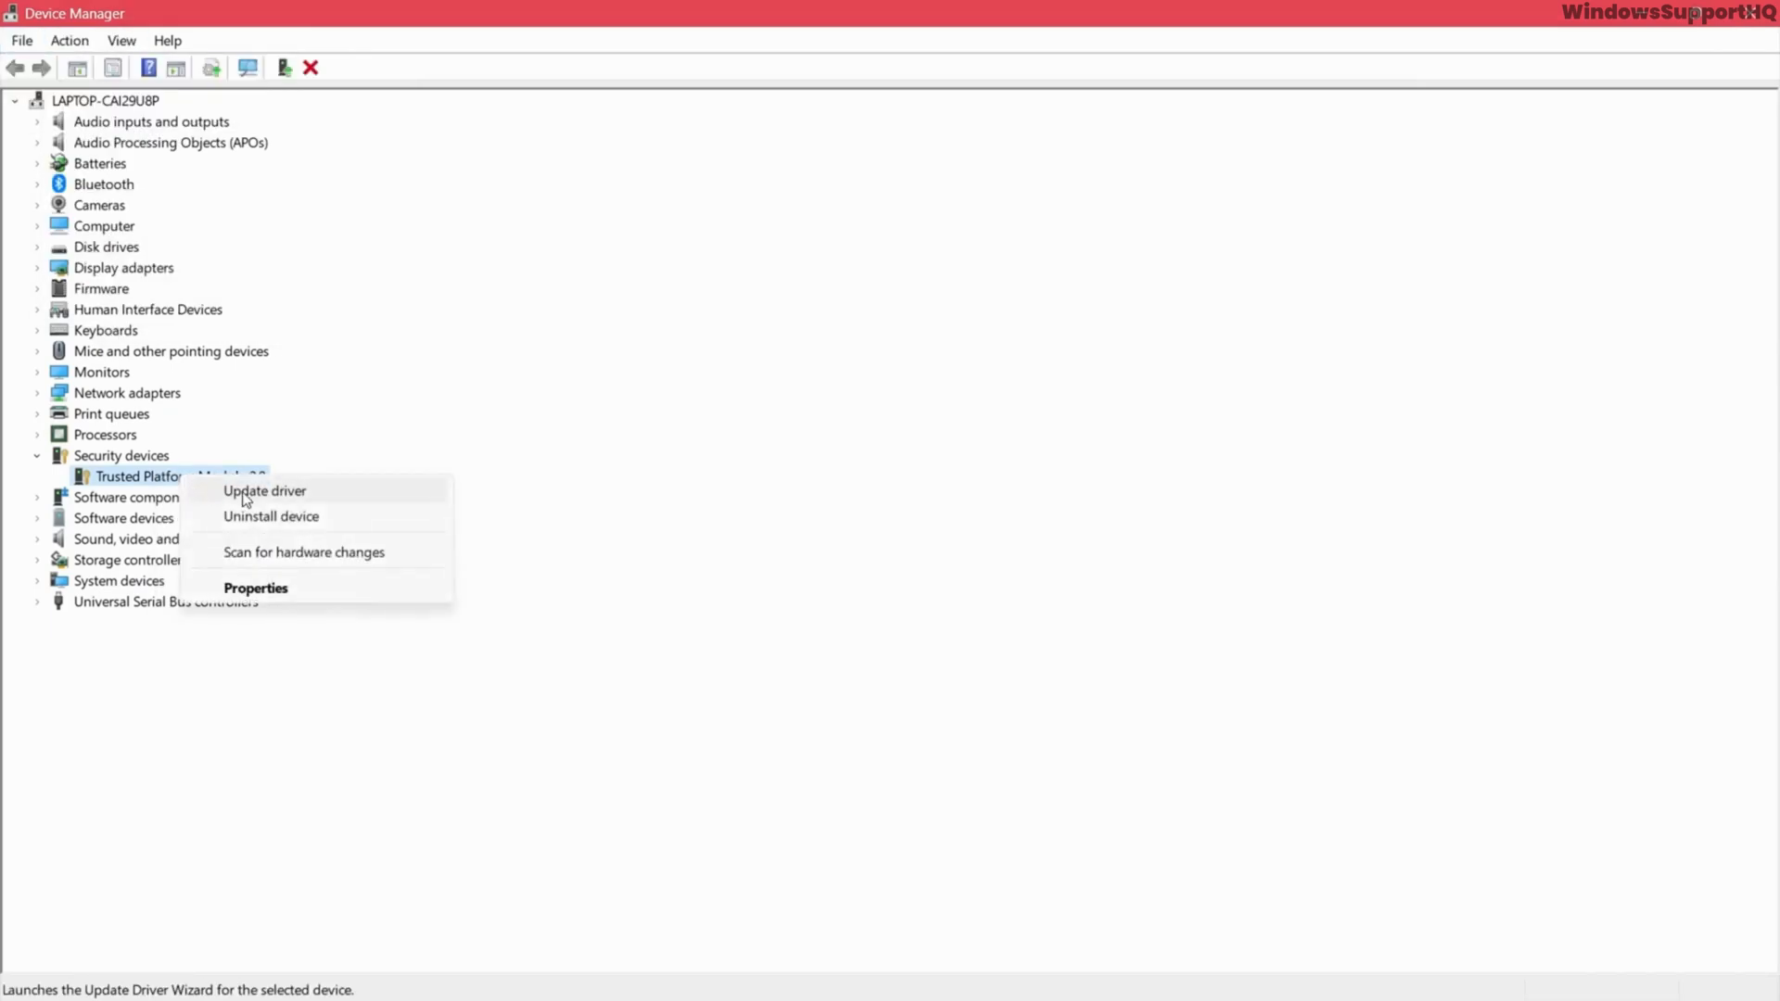
# Step: Reinstall TPM 2.0 using the first driver from the list of compatible drivers on the computer
pyautogui.click(264, 490)
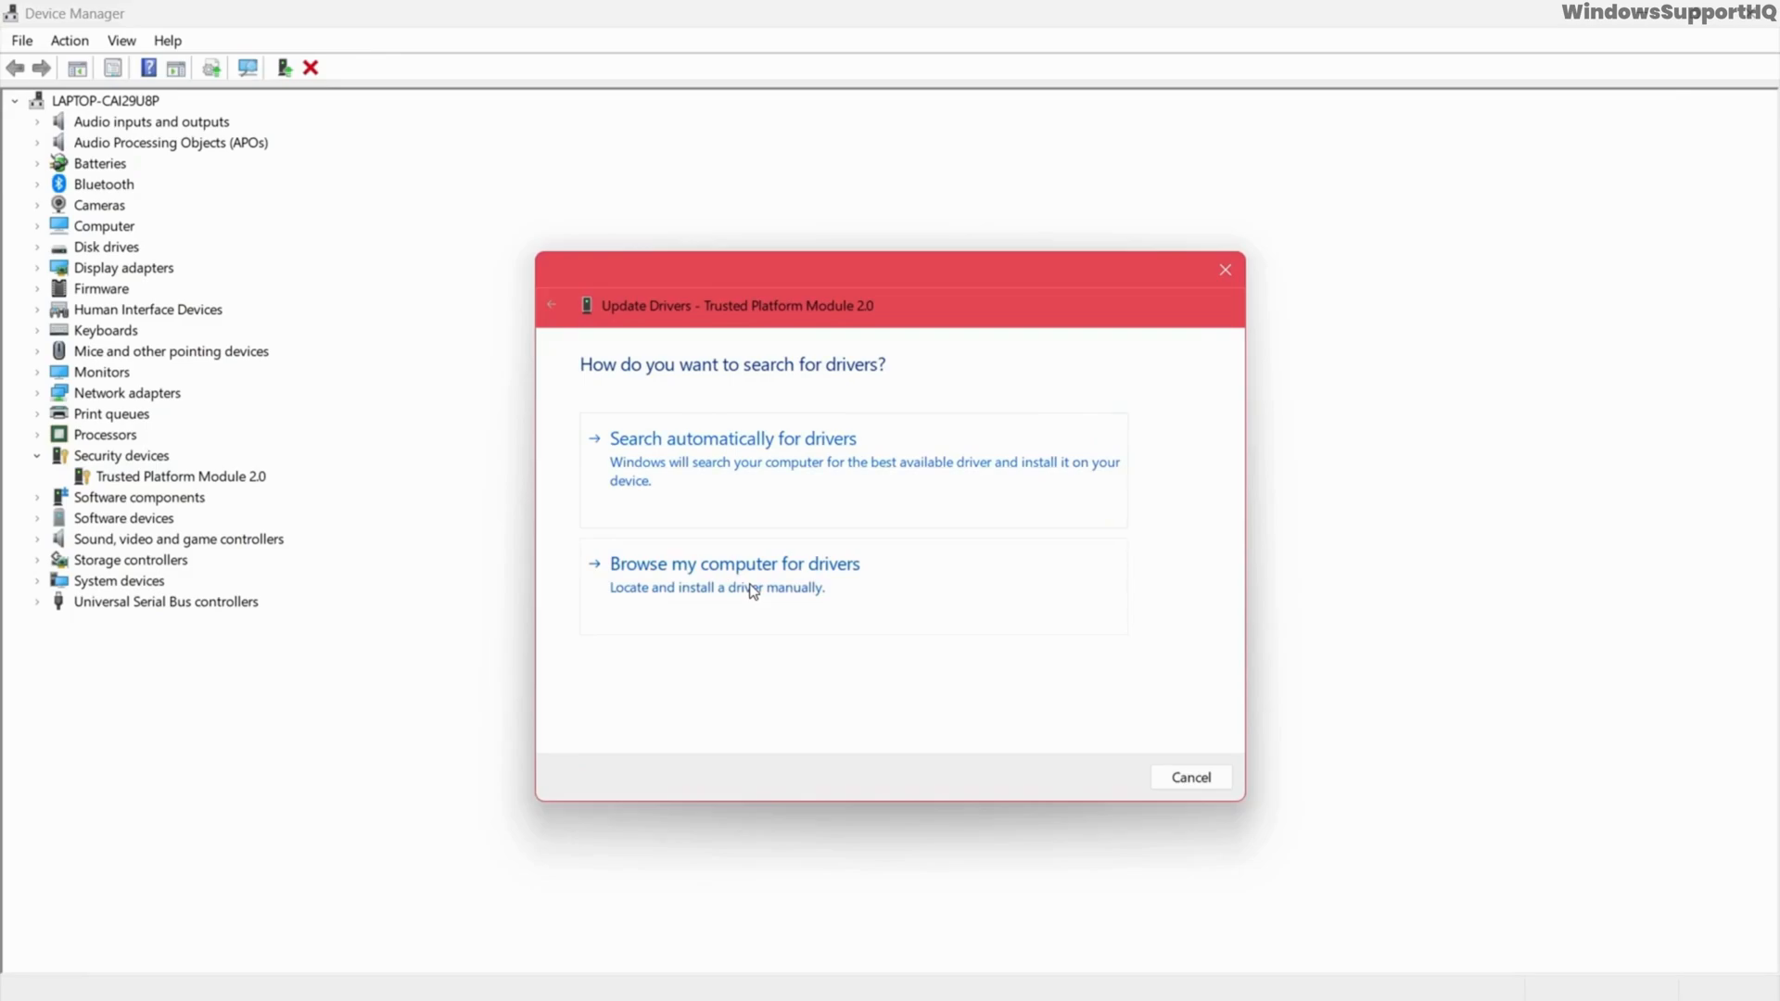
pyautogui.click(735, 564)
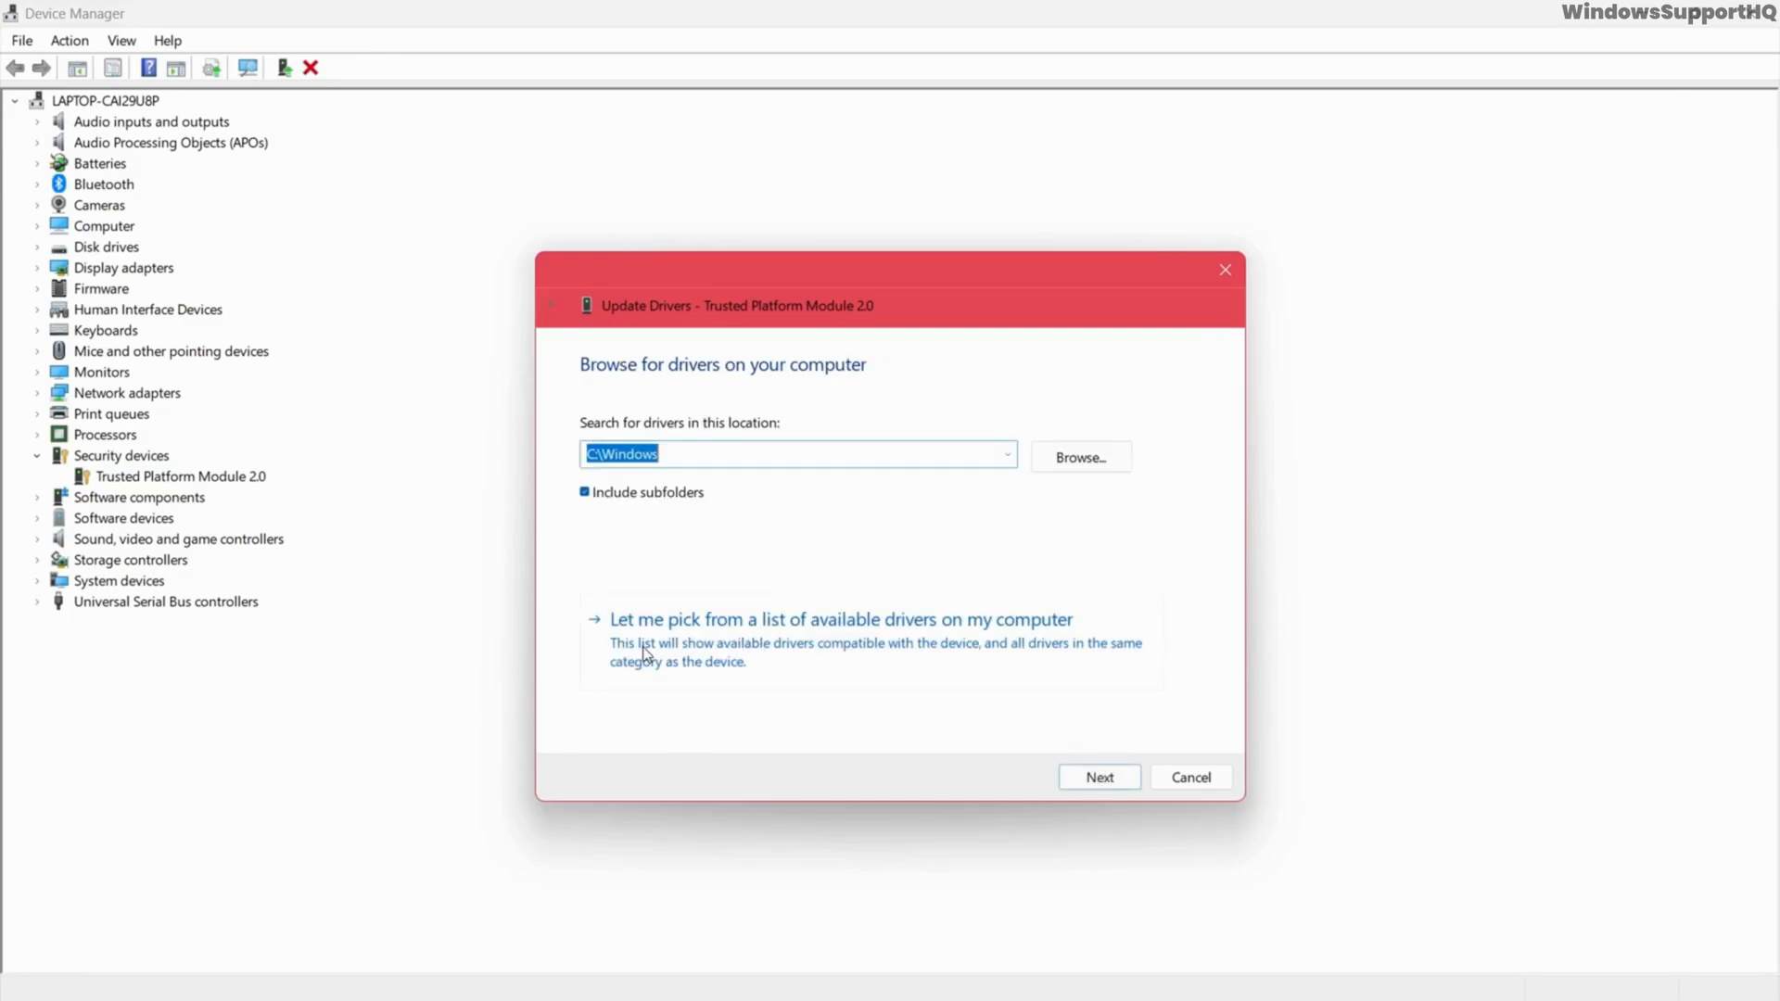
pyautogui.click(840, 620)
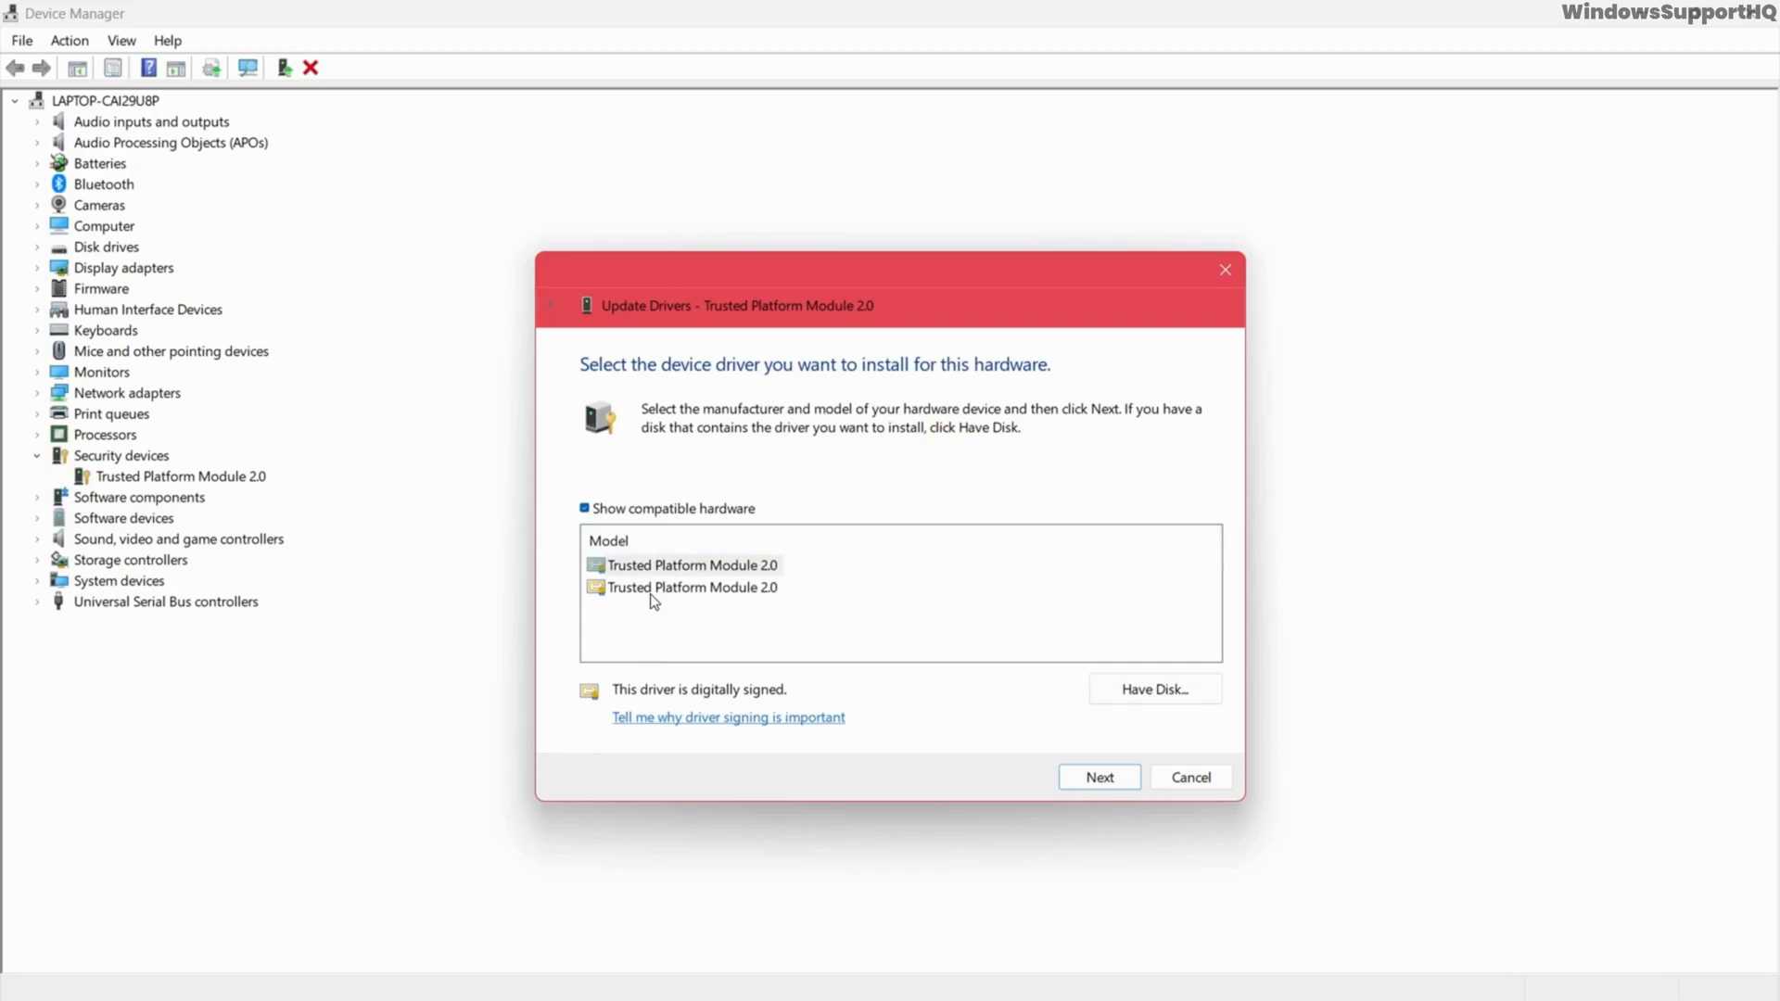
pyautogui.click(686, 588)
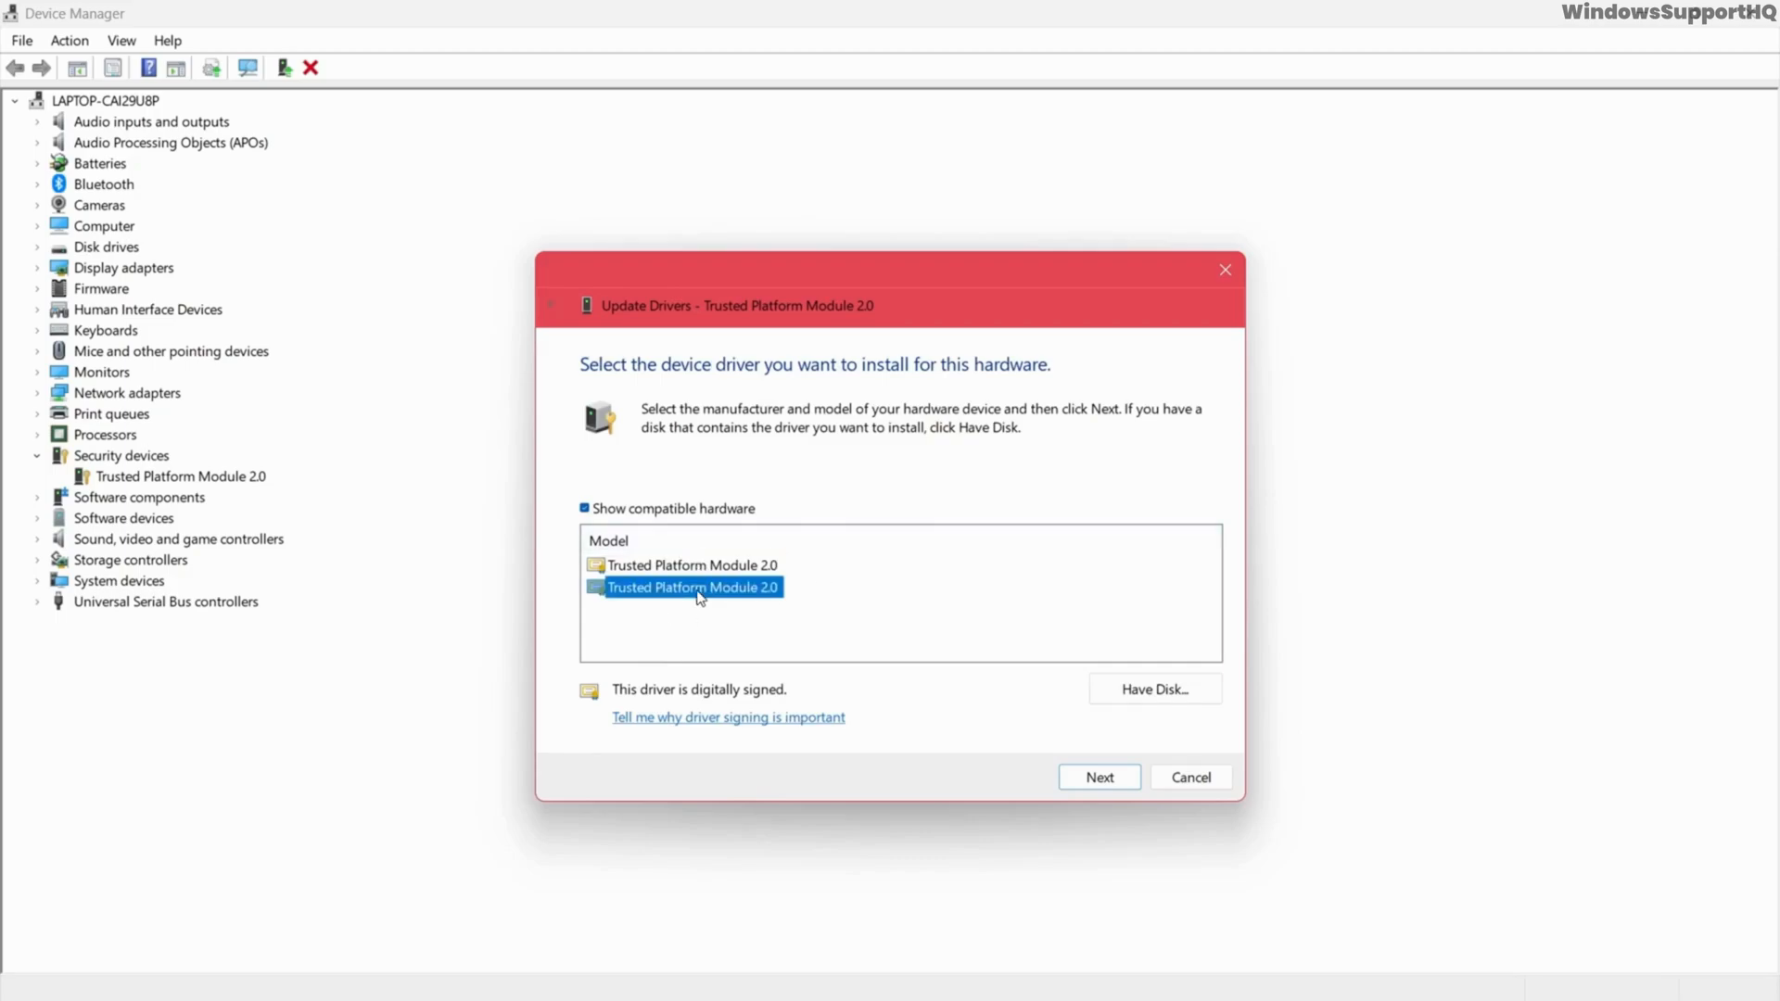
pyautogui.click(690, 564)
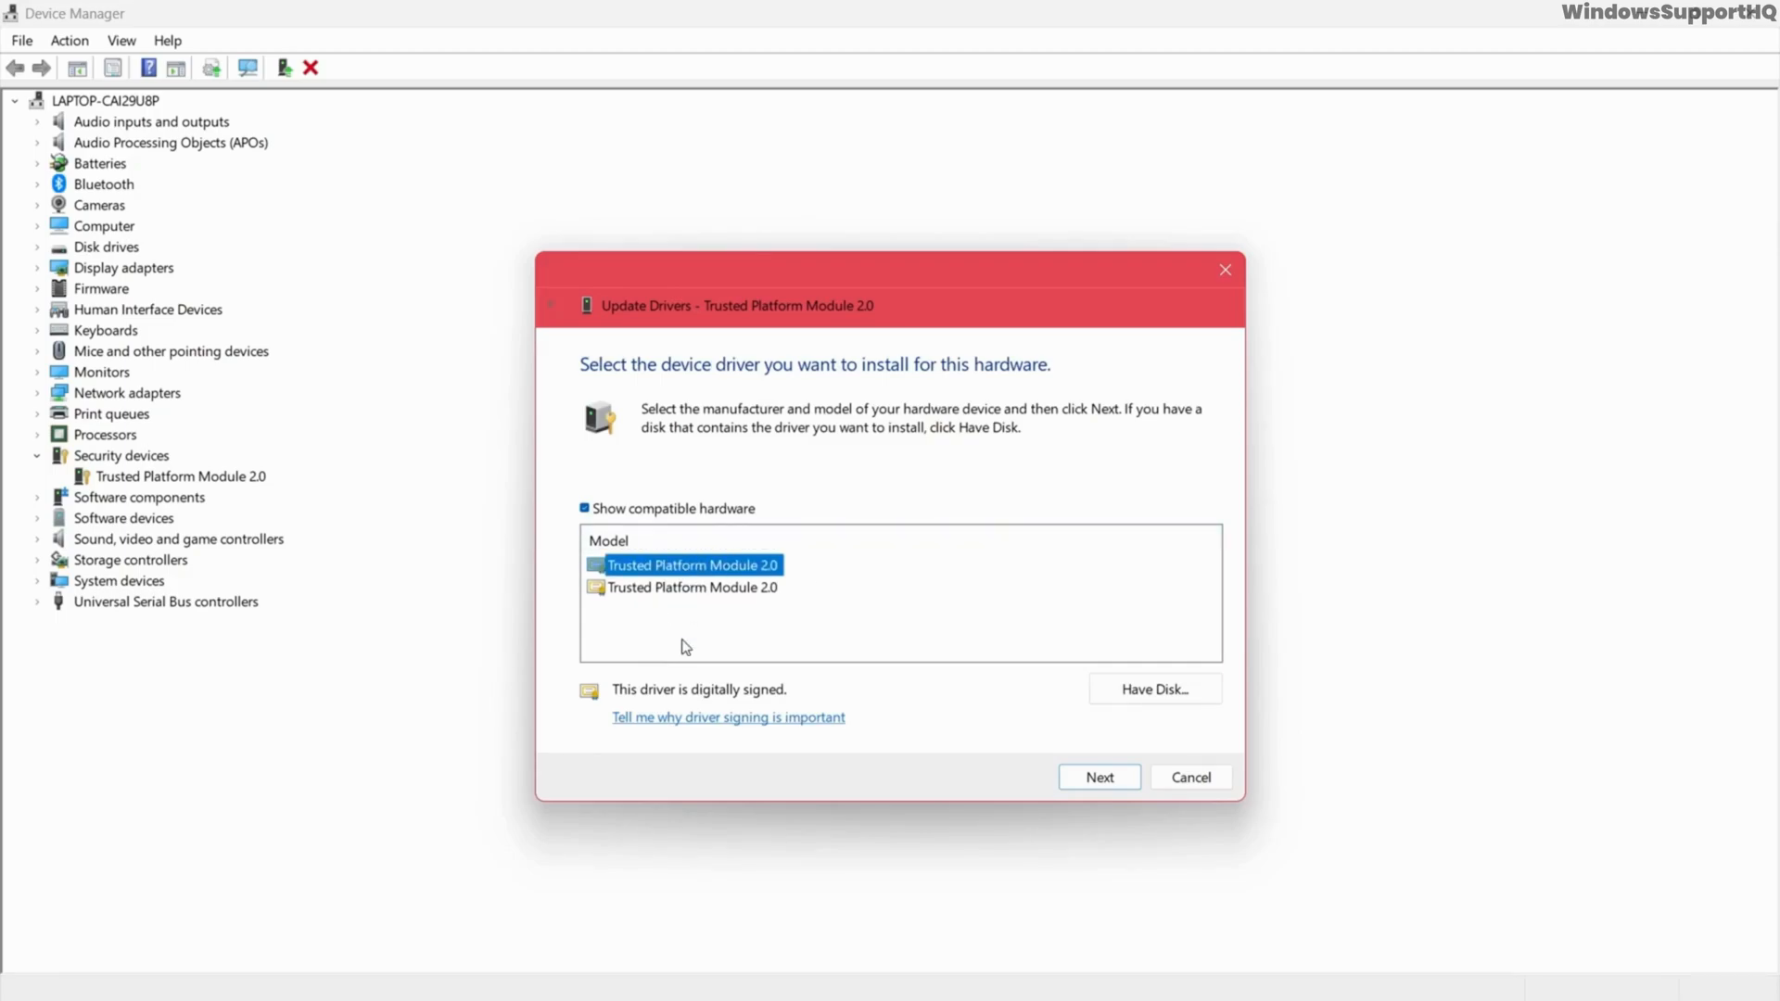
pyautogui.click(1189, 777)
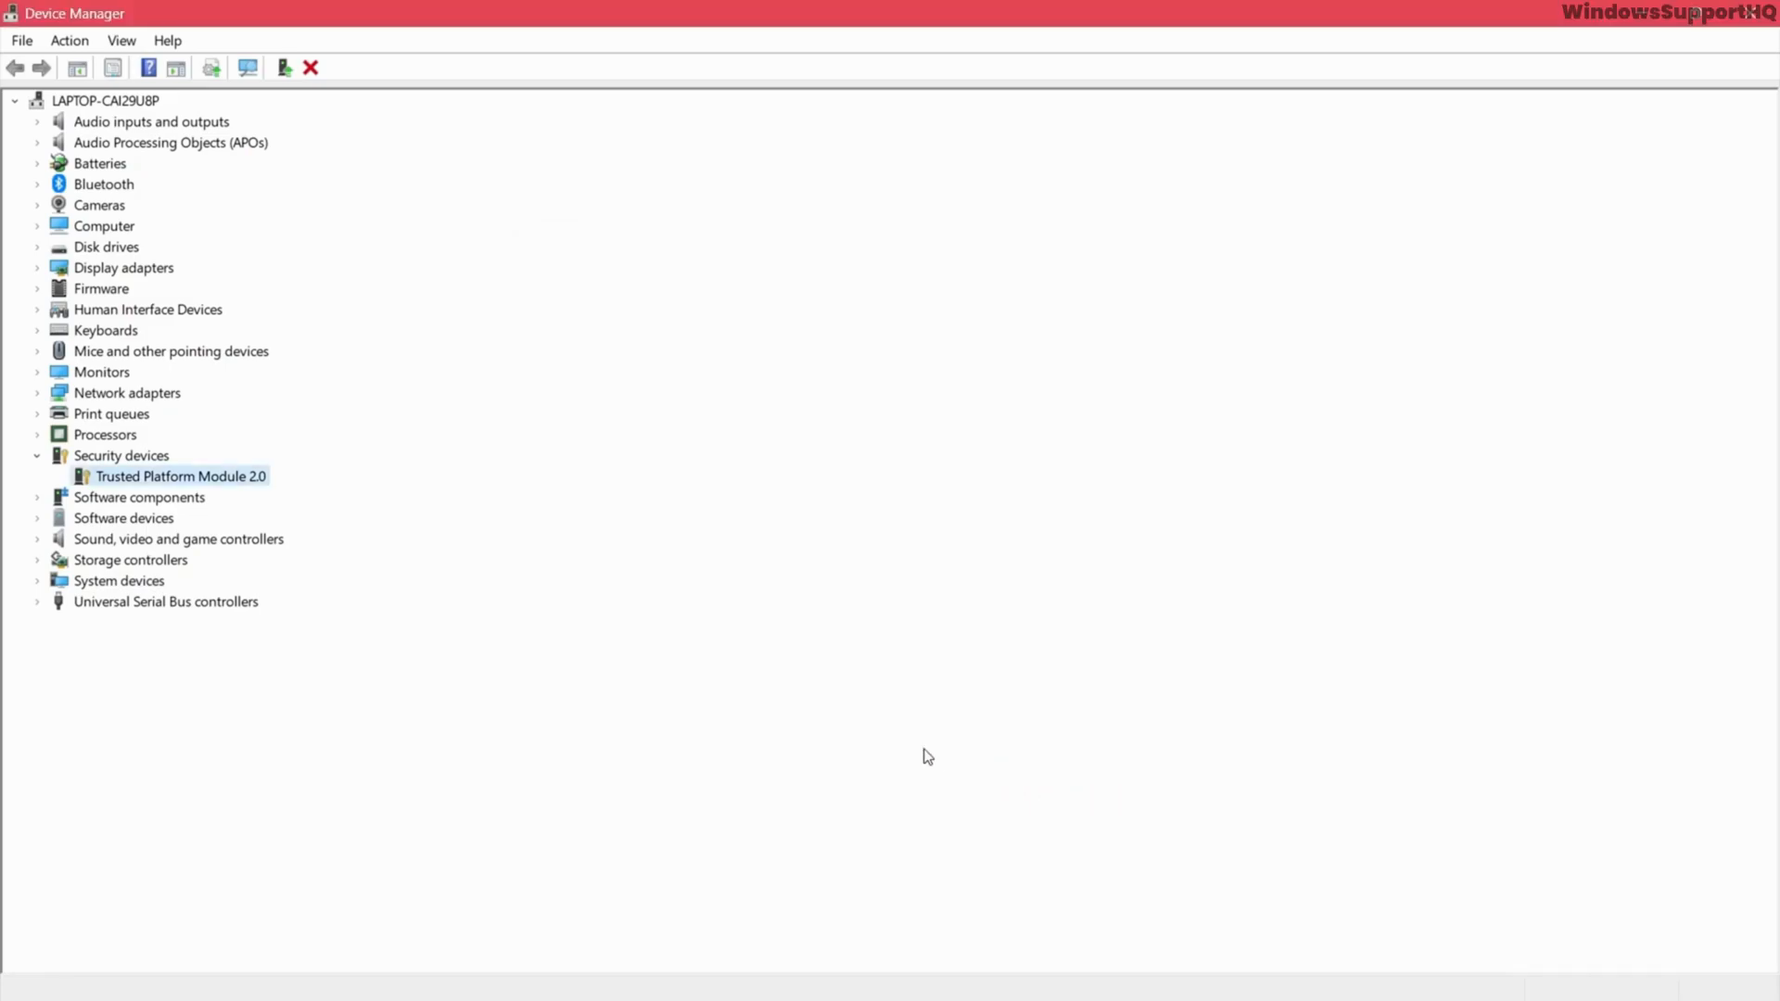